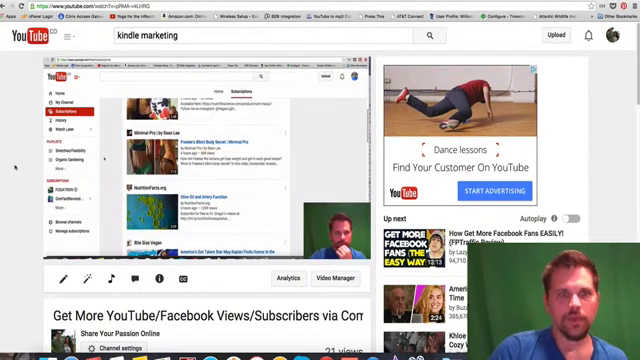
# - Scroll down through the ScreenFlow and Camtasia product pages to review their features
pyautogui.scroll(-3)
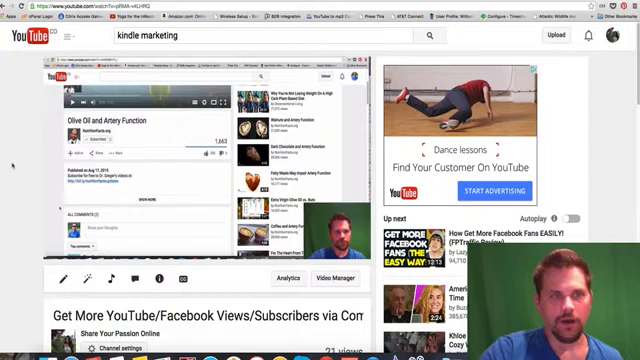
pyautogui.scroll(-3)
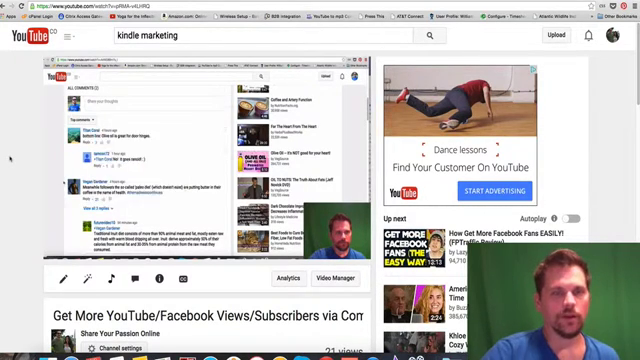
pyautogui.scroll(-3)
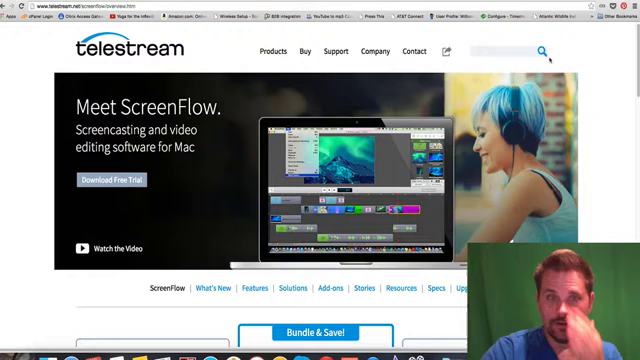
pyautogui.scroll(-3)
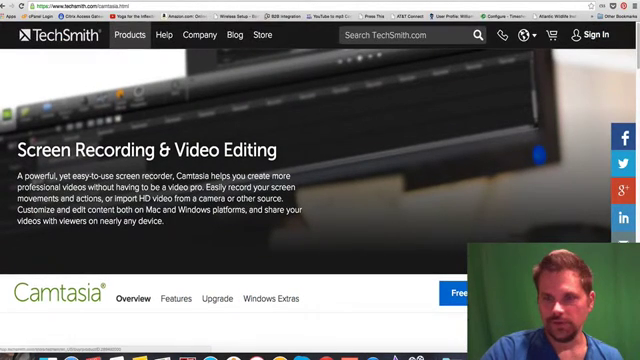
pyautogui.moveTo(268, 262)
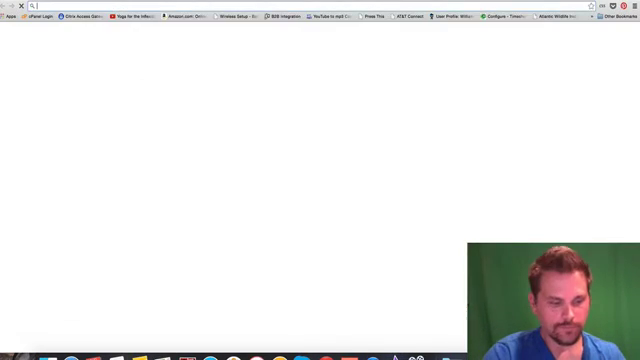
# - Enter 'screenflow' in the address bar, then load the Screencast-O-Matic site from the bookmarks bar
pyautogui.write('screenflow')
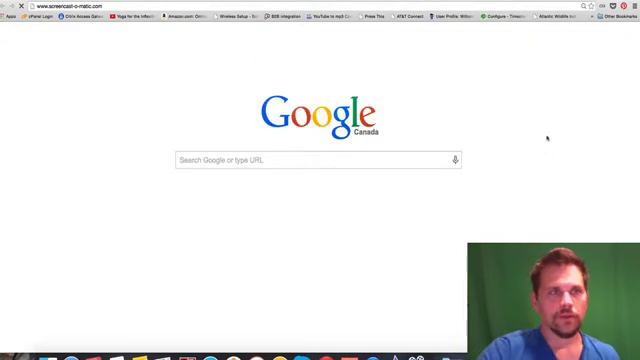
pyautogui.click(310, 188)
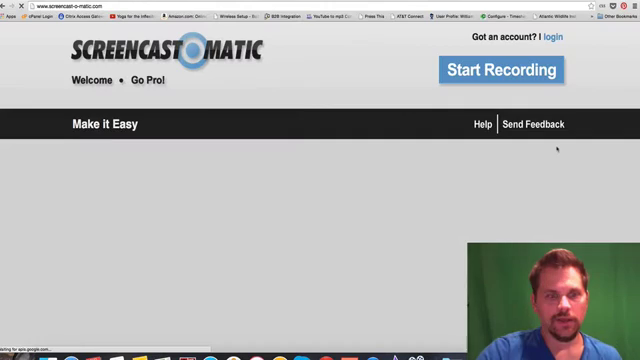
# - Scroll down the Screencast-O-Matic home page past the one-click capture pitch and v2.0 Beta notice
pyautogui.scroll(-3)
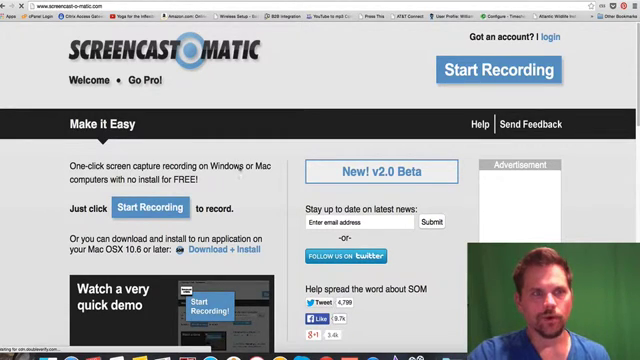
pyautogui.scroll(-3)
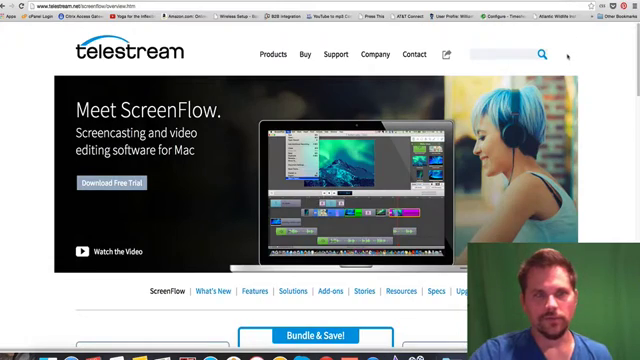
# - Scroll the ScreenFlow page down to the Bundle & Save section with the Super Pak options
pyautogui.scroll(-3)
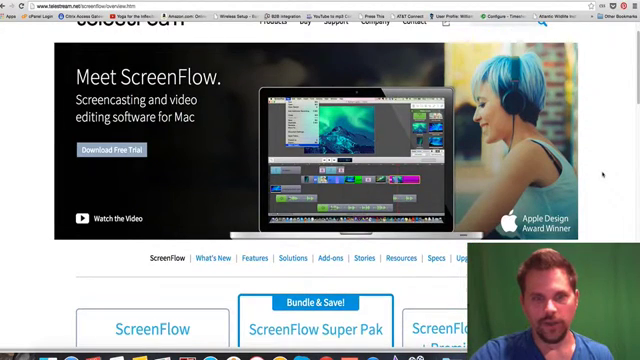